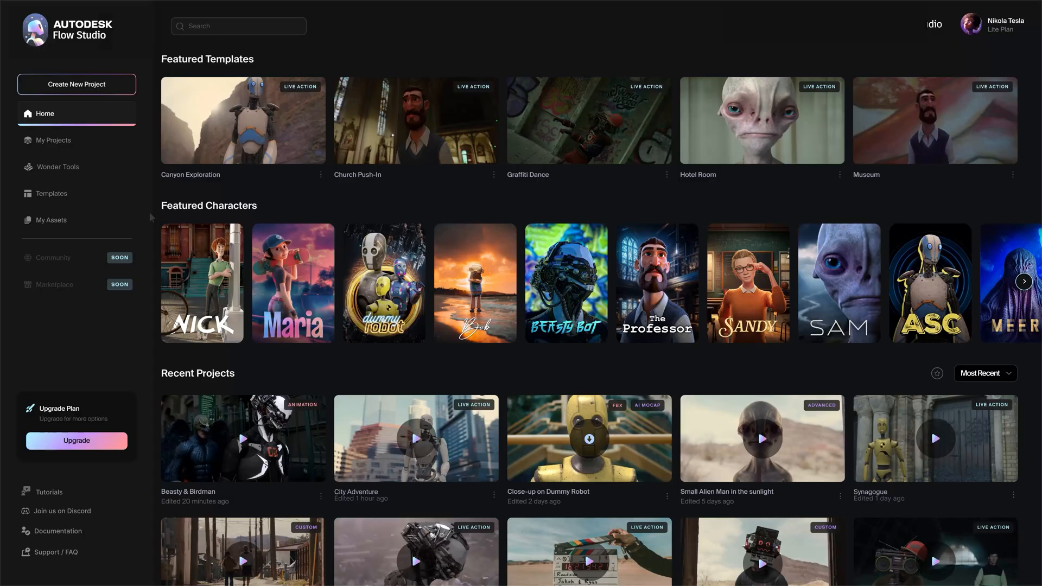
Create a new project with AI Motion Capture as the project type.
left_click(76, 84)
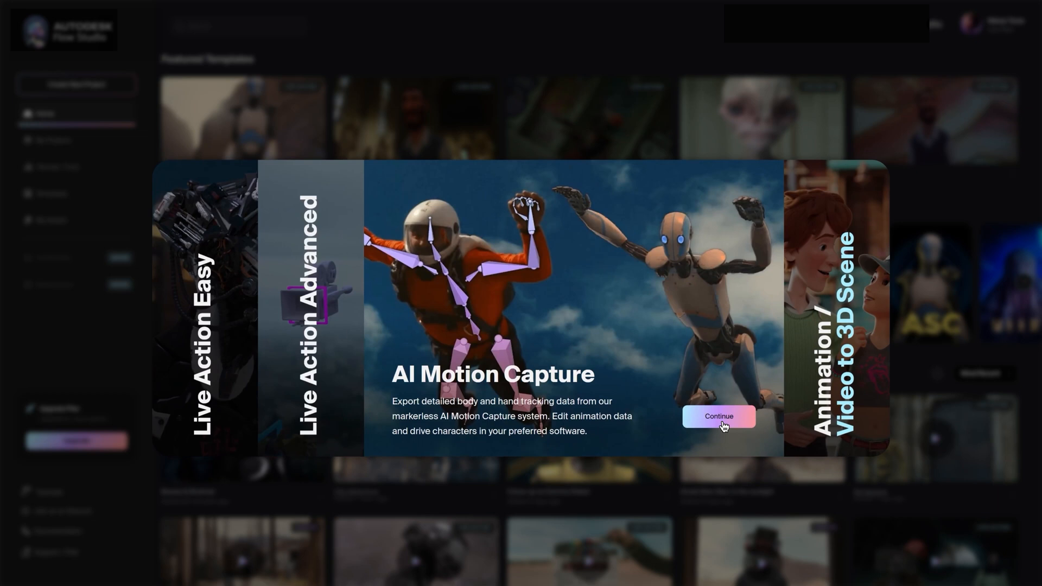
left_click(718, 416)
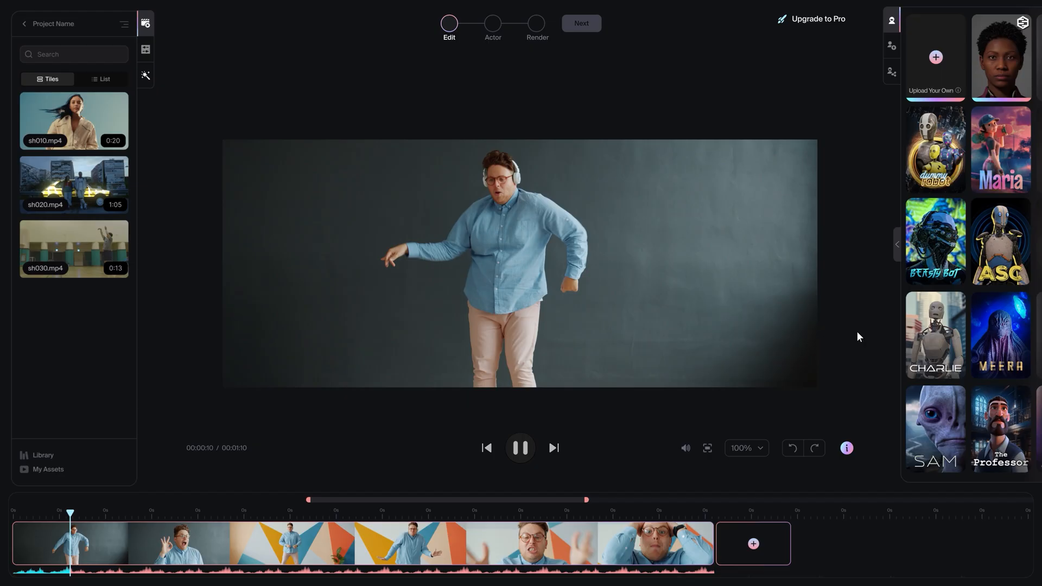
Move to the Actor step and assign the MetaHuman character to the detected dancer.
left_click(493, 22)
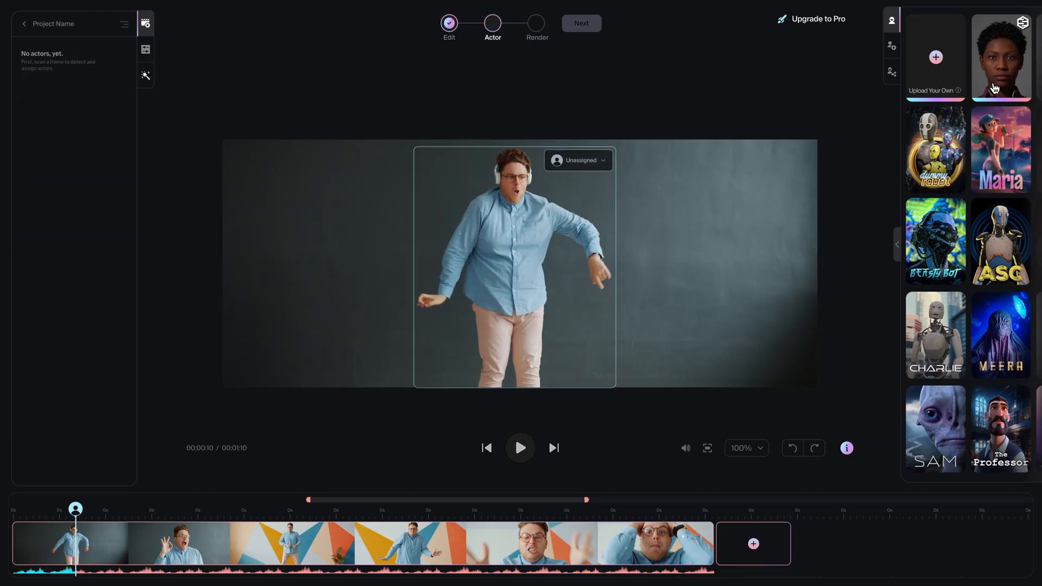
left_click(1000, 57)
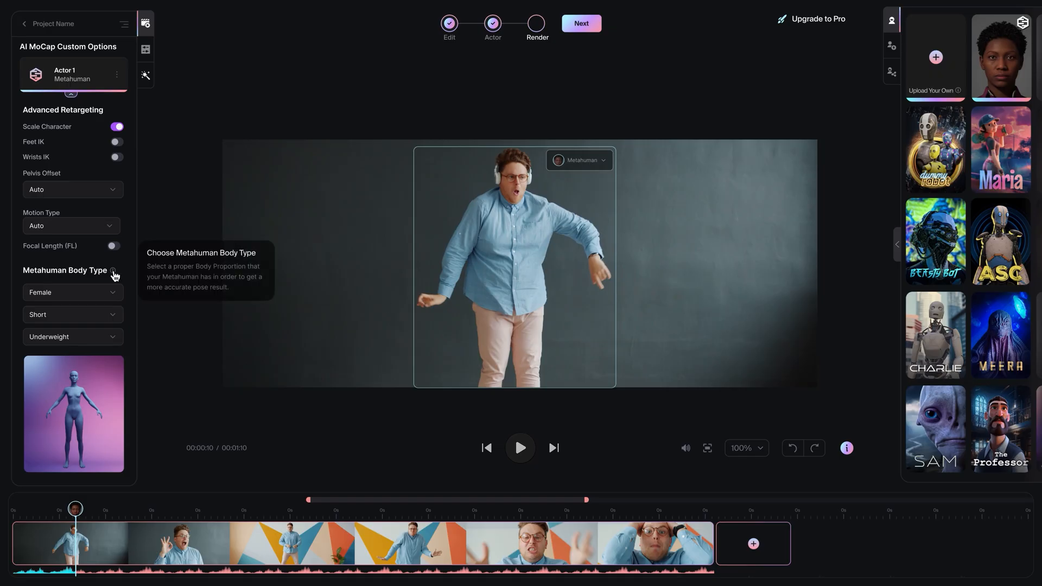
Set Actor 1's MetaHuman body type to Male and continue to the next step.
left_click(73, 293)
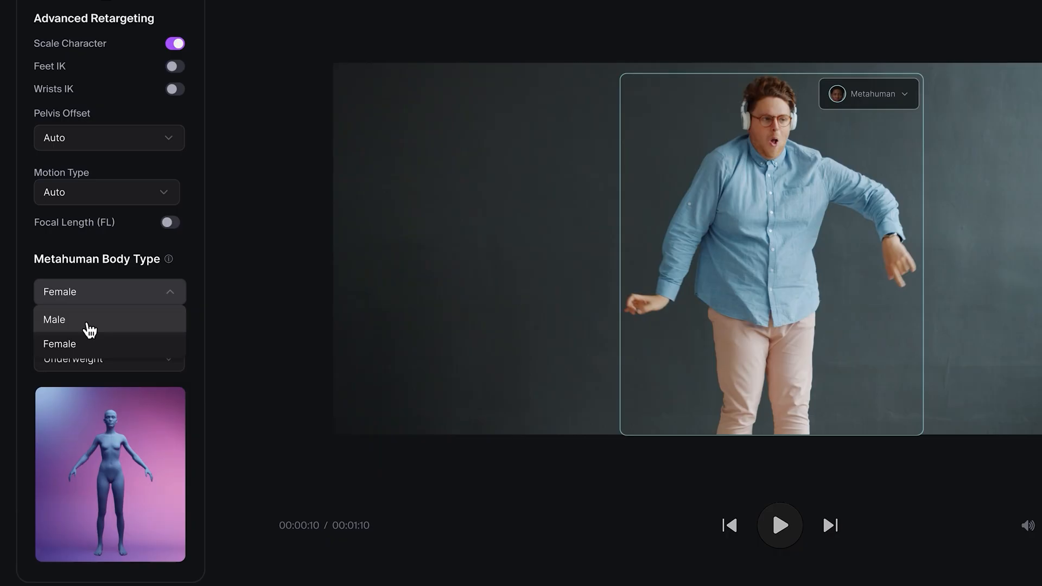
left_click(54, 319)
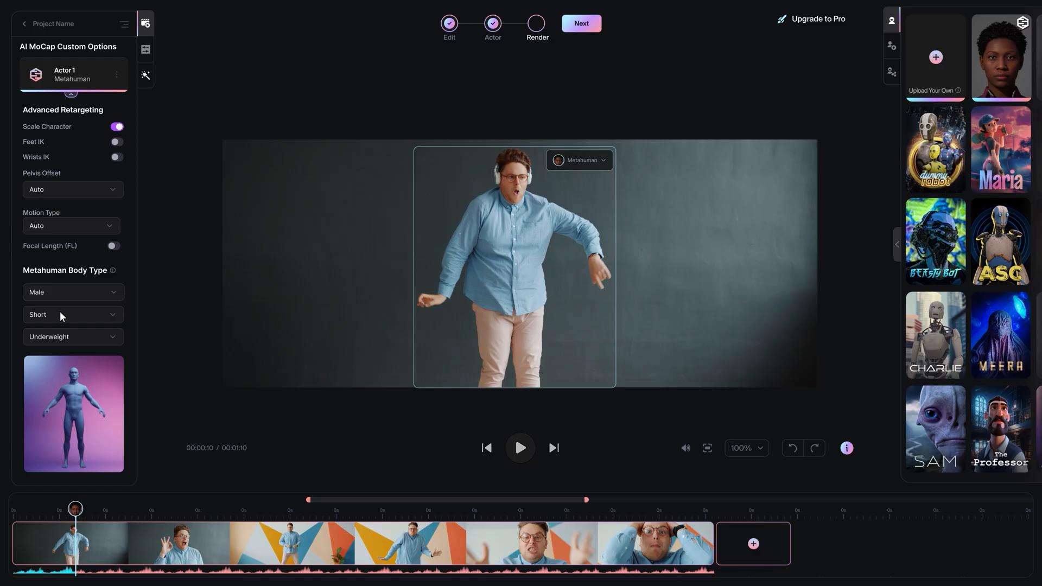
mouse_move(412, 126)
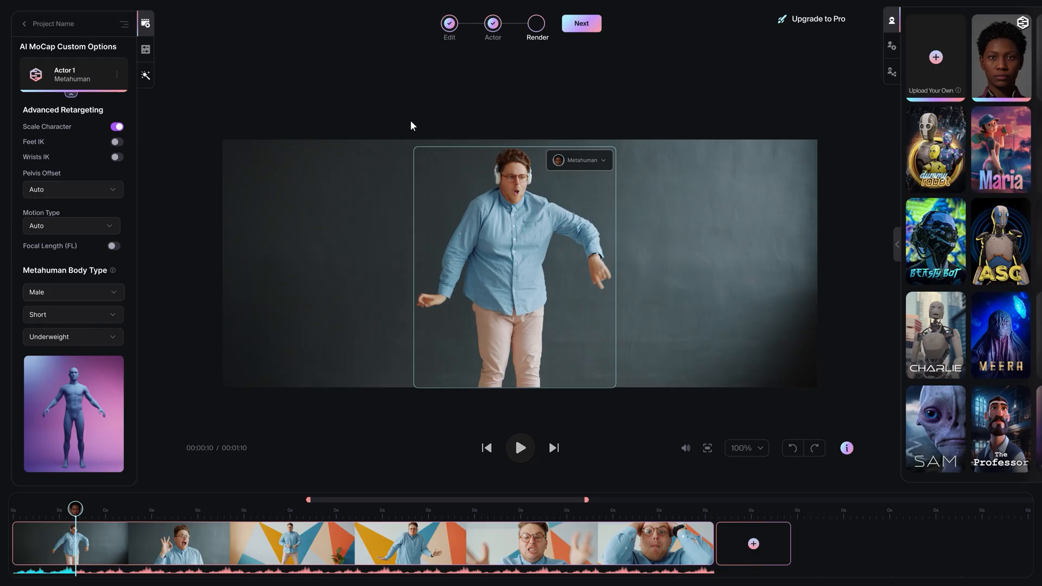
left_click(580, 22)
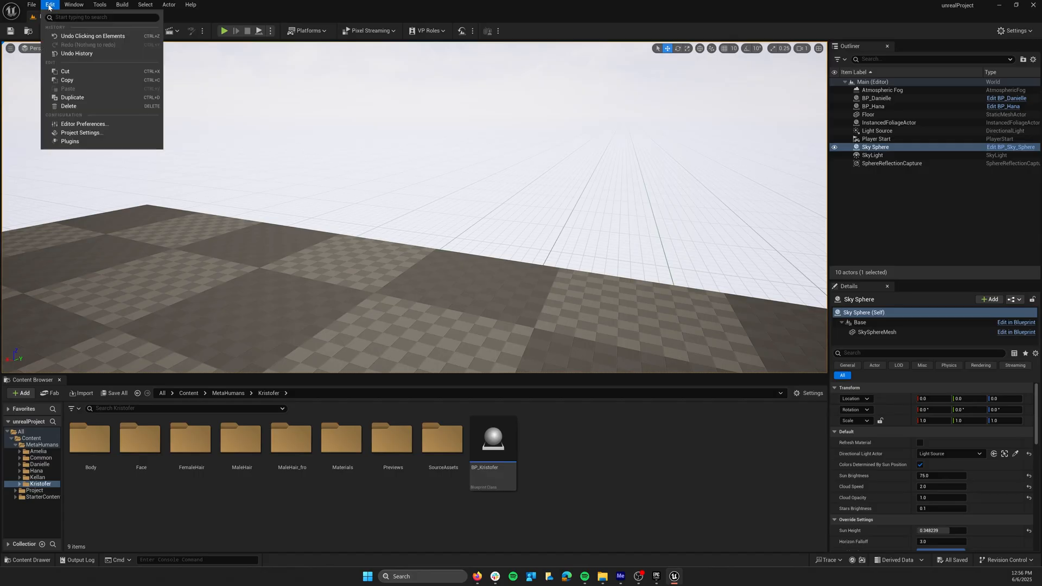
Enable the experimental MetaHuman plugin and restart the editor.
left_click(70, 141)
type("metahuman")
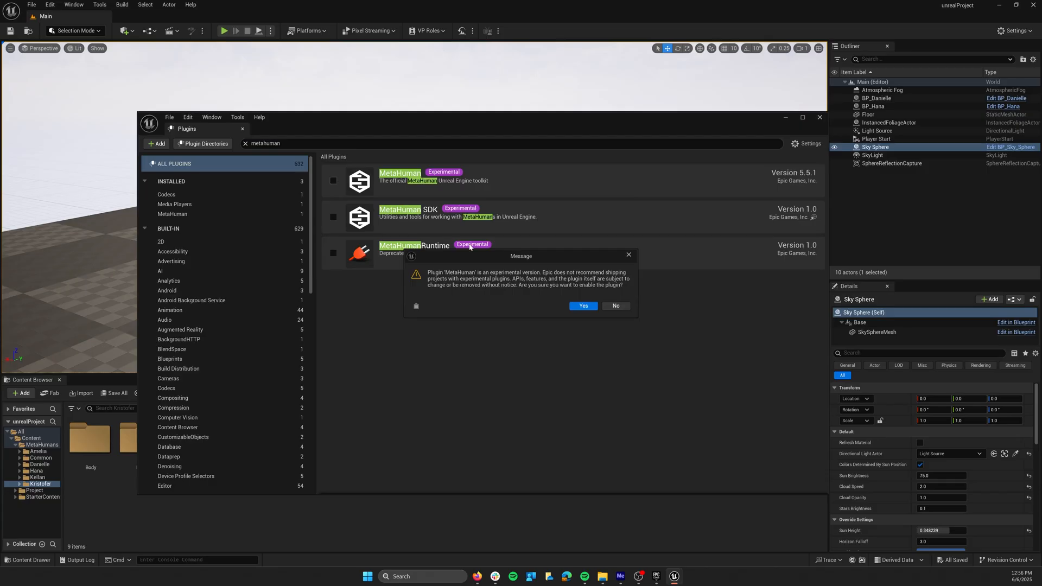
left_click(582, 306)
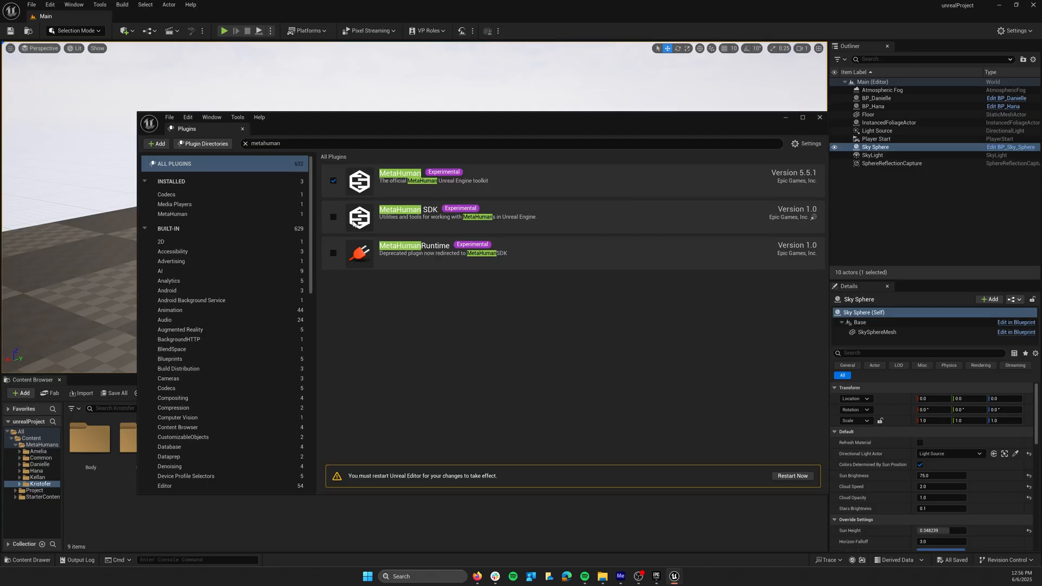
left_click(334, 217)
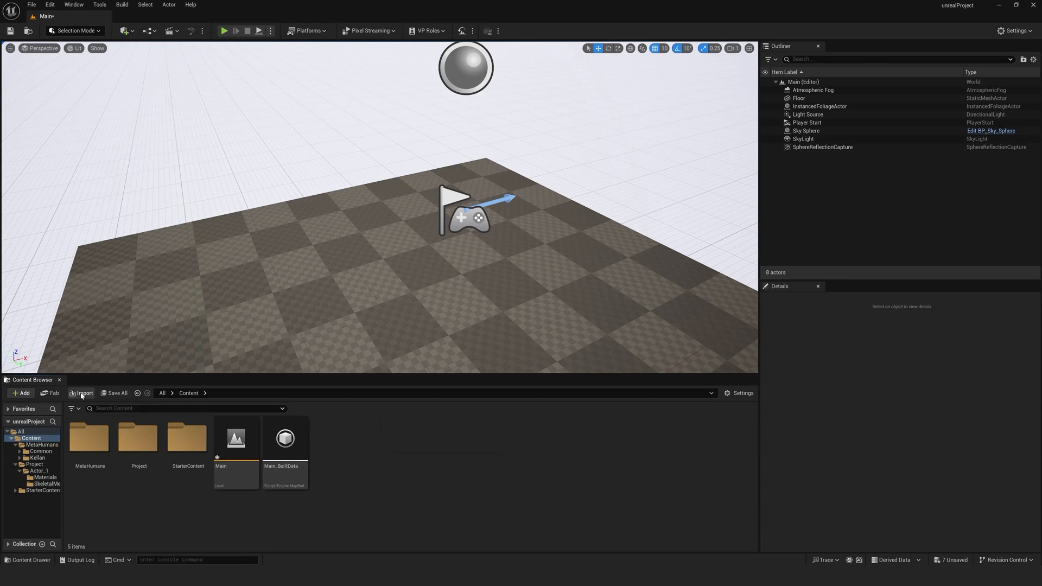
Import the Flow Studio USD file into the Content folder with default USD import options.
left_click(81, 393)
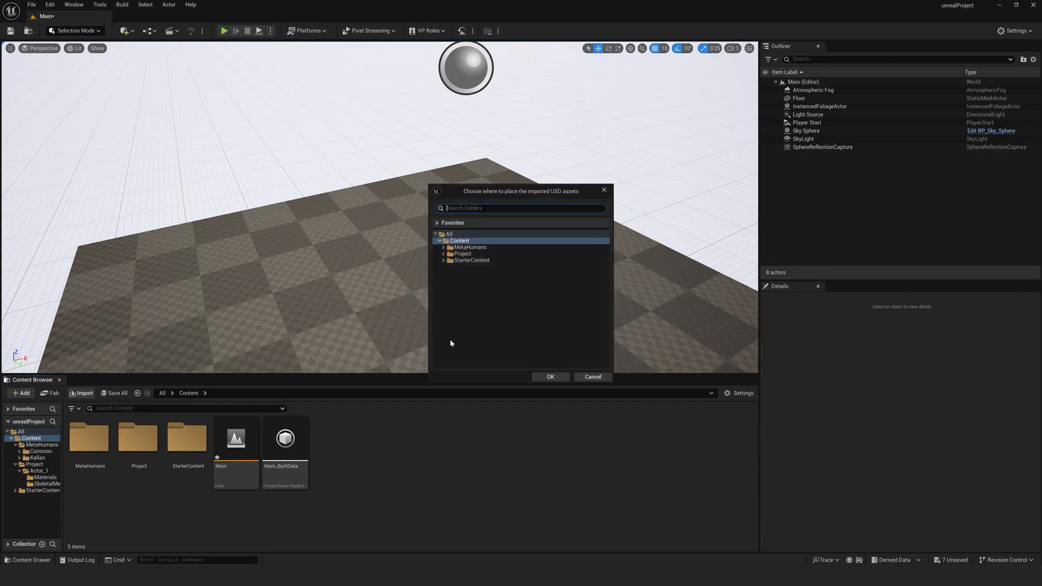
left_click(549, 376)
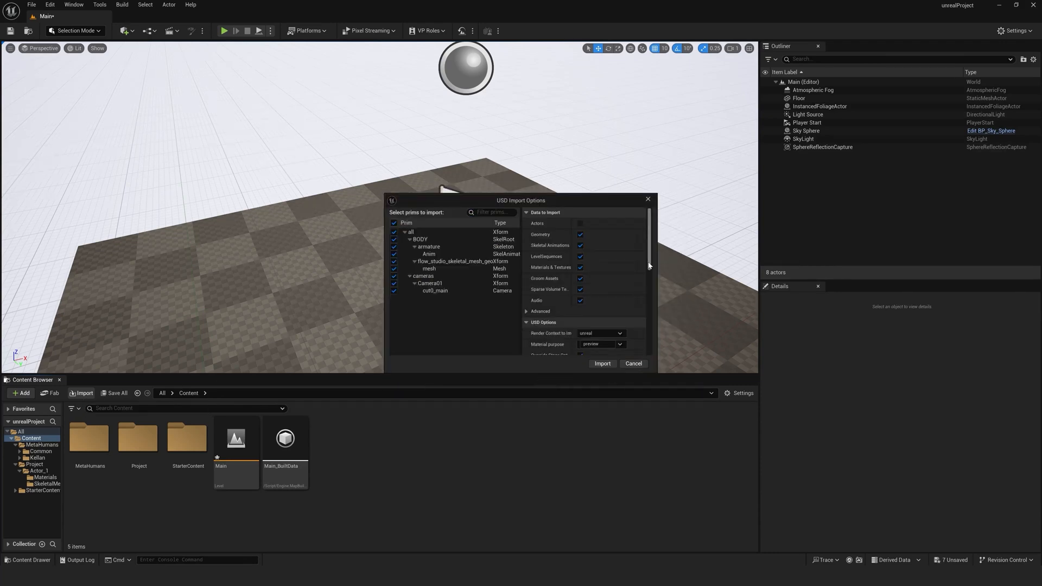
left_click(602, 364)
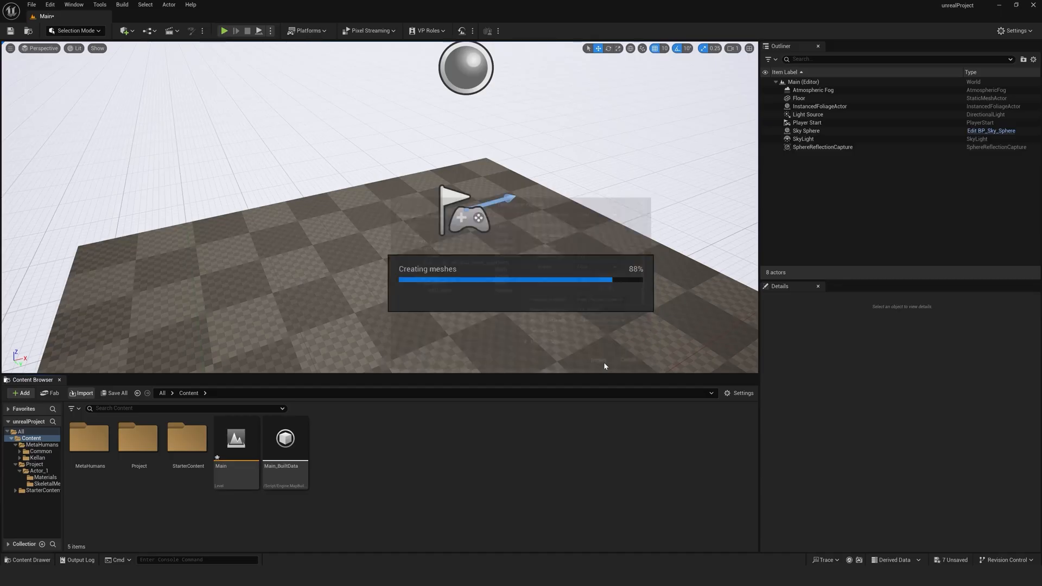
left_click(806, 130)
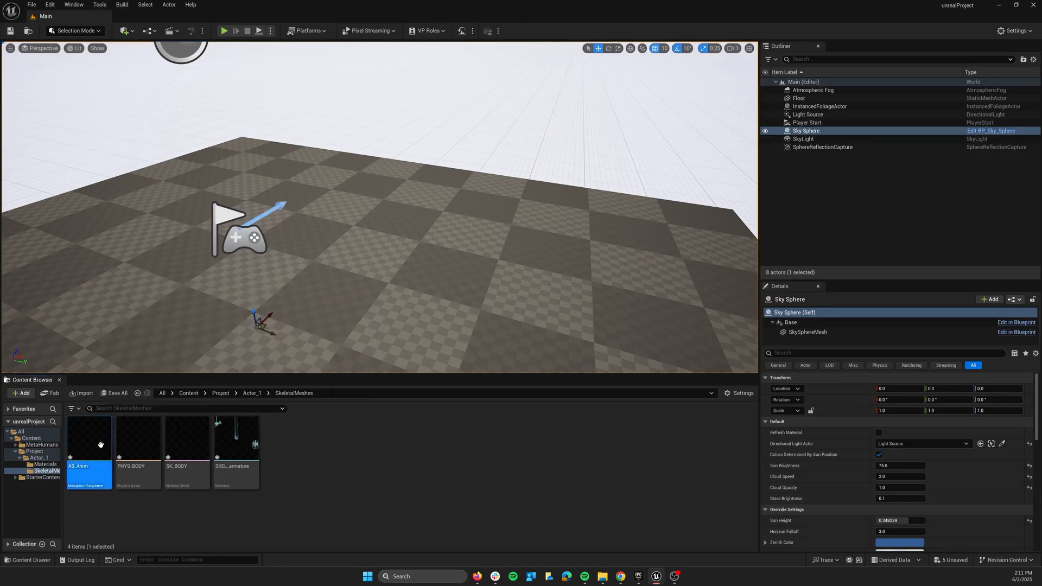
Preview the imported AS_Anim animation sequence.
double_click(88, 438)
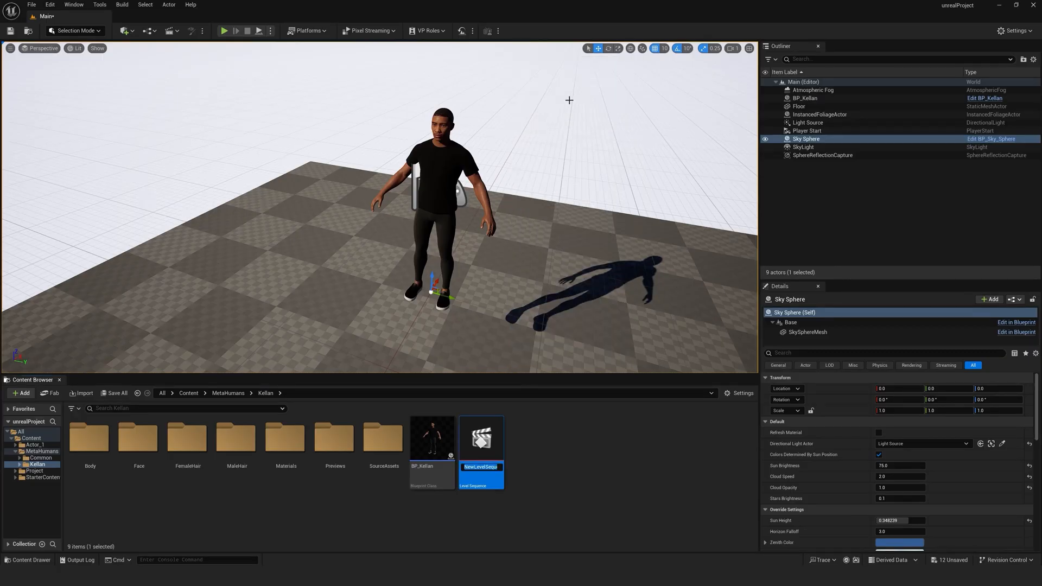
Edit NewLevelSequence and bring up Kellan's Body track options to add AS_Anim.
double_click(481, 440)
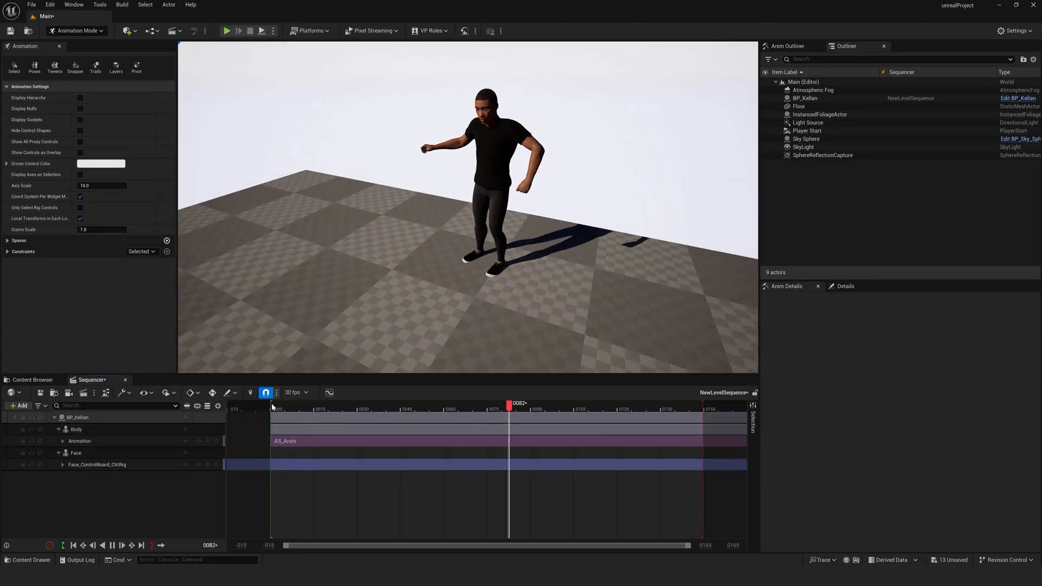
right_click(75, 429)
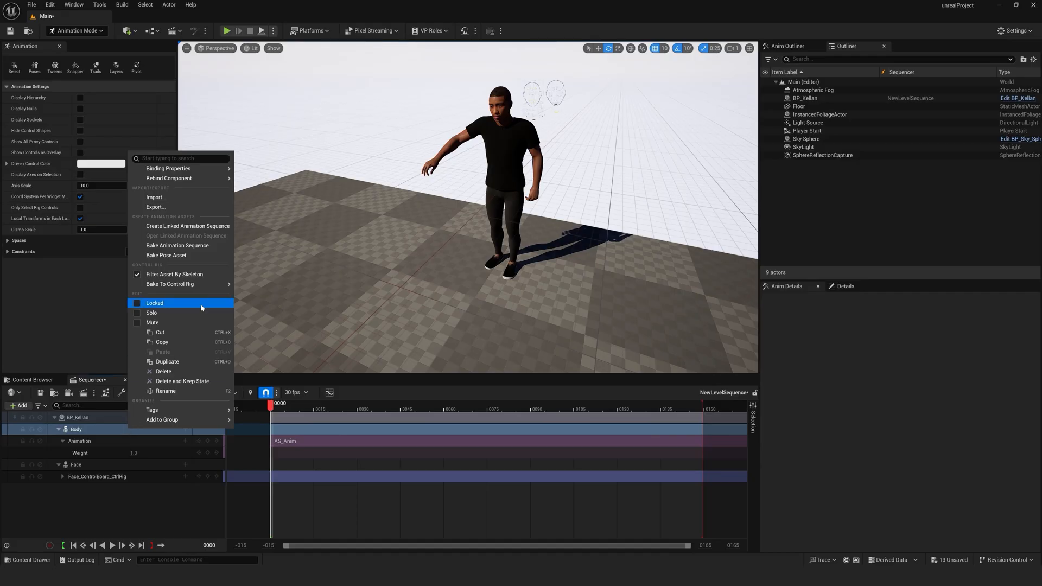
mouse_move(170, 283)
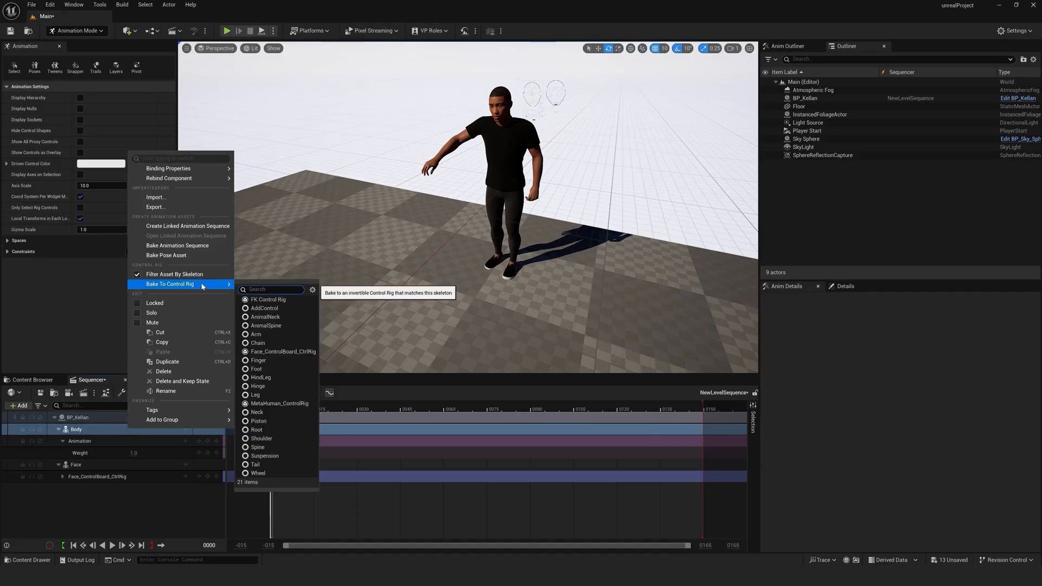
mouse_move(279, 404)
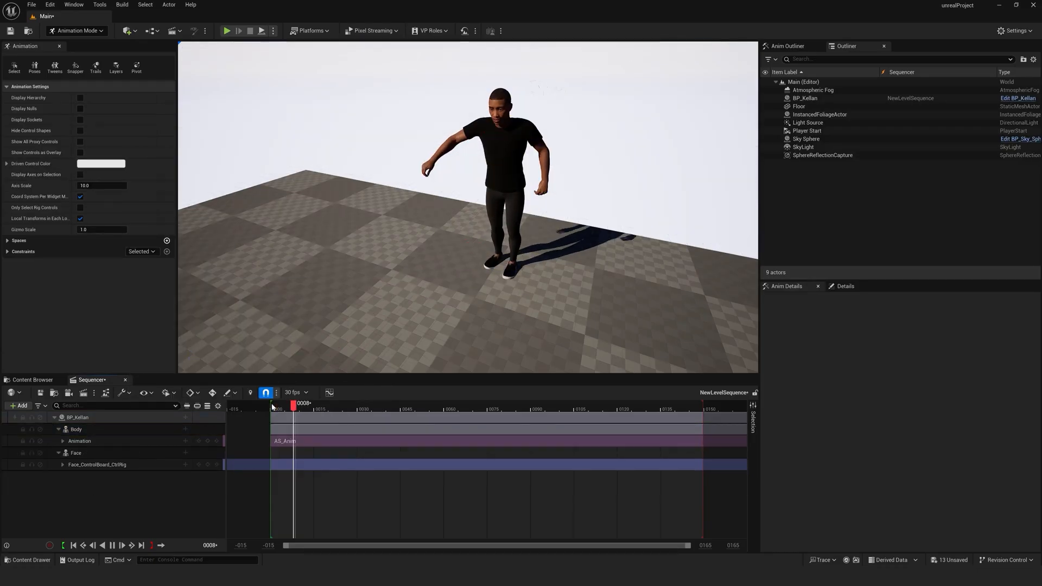
Scrub the Sequencer playhead to preview Kellan performing the dance.
left_click_drag(294, 406, 466, 406)
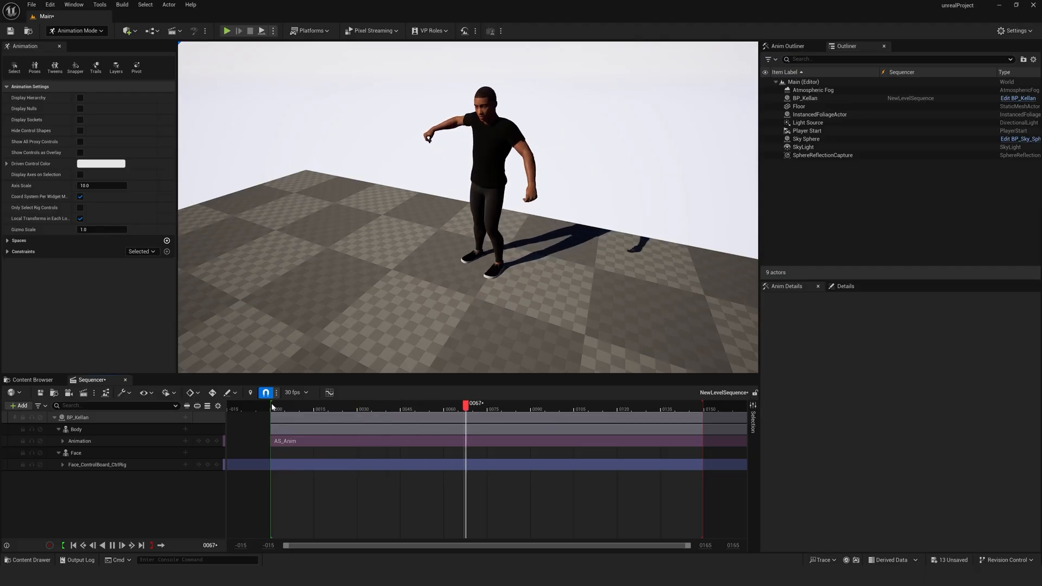